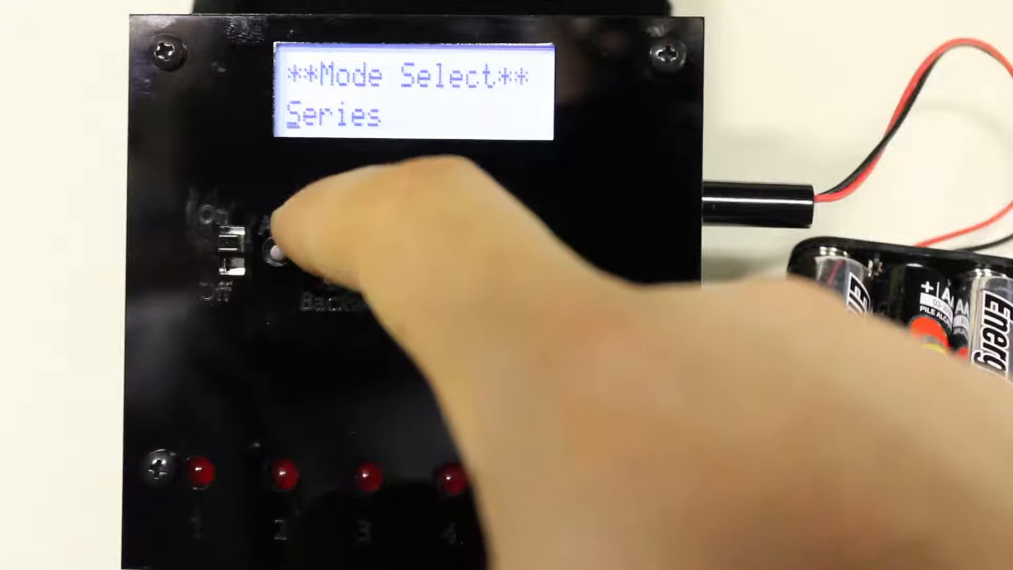
Step: Confirm Series mode and advance through its settings to Prefocus, set to No
{"action": "left_click", "coordinate": [274, 252]}
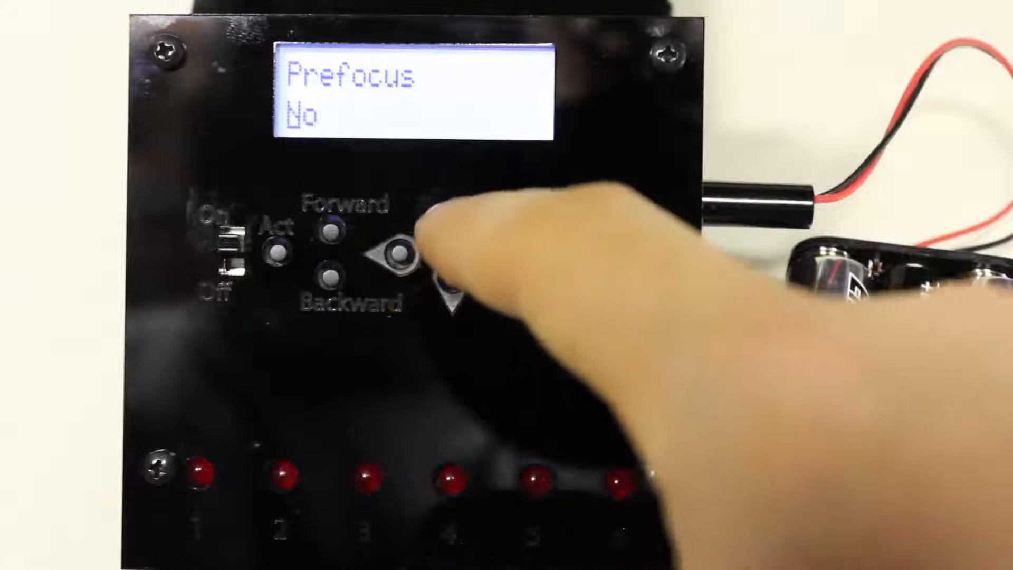
{"action": "left_click", "coordinate": [400, 253]}
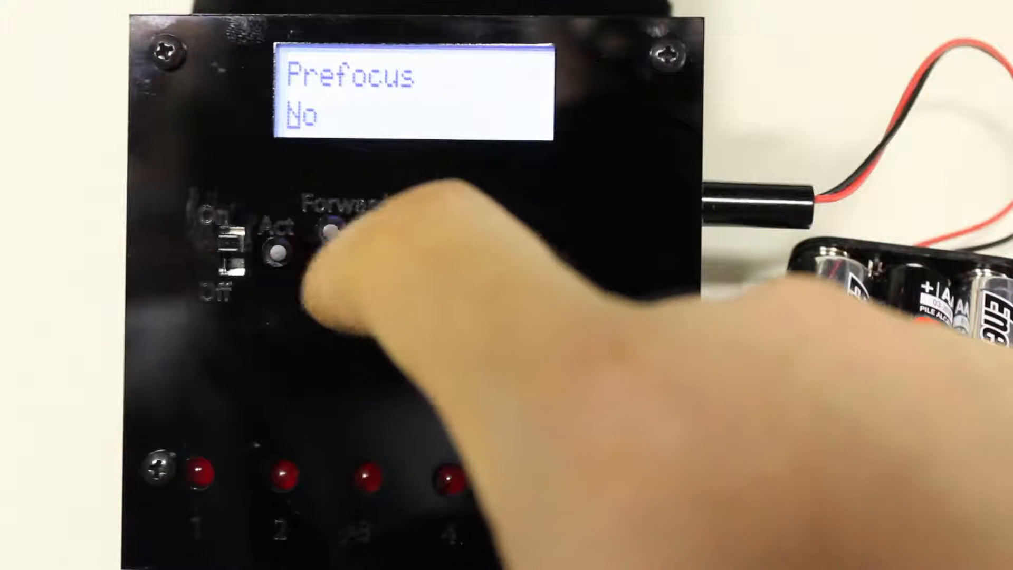
{"action": "left_click", "coordinate": [281, 253]}
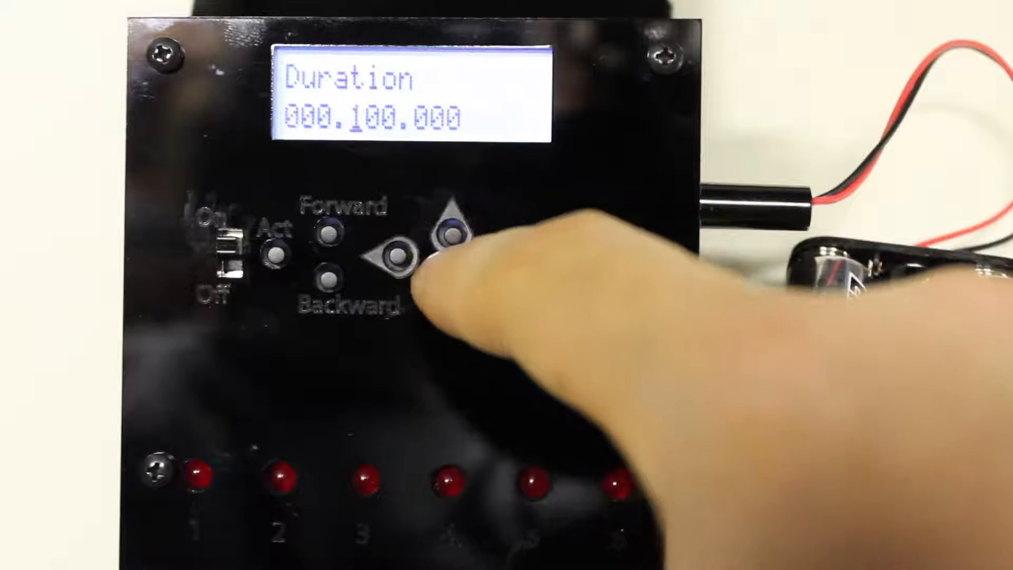
Step: Accept Duration 000.100.000, then set Num Cam/Flashes to 1 and confirm
{"action": "left_click", "coordinate": [395, 253]}
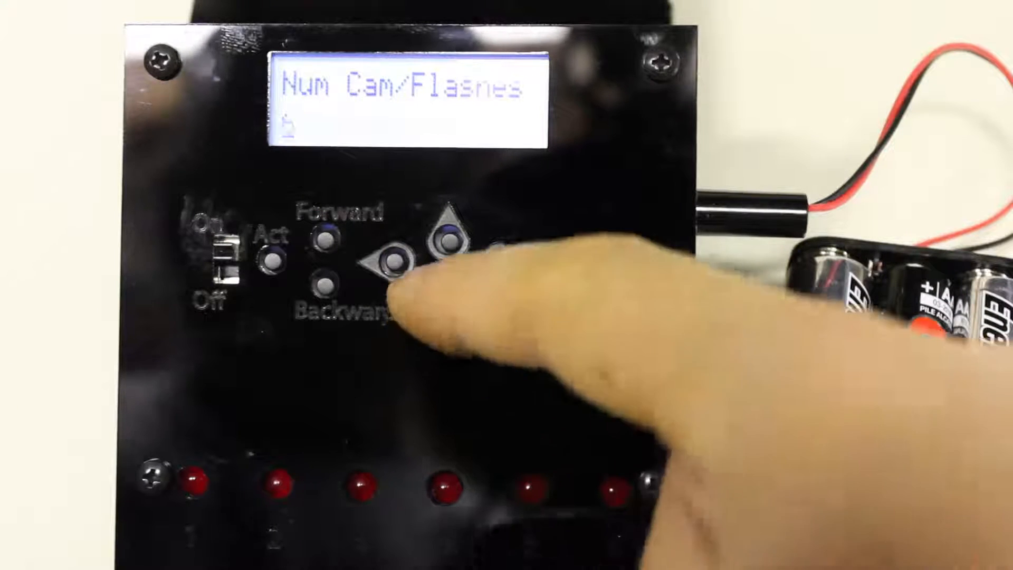
{"action": "left_click", "coordinate": [395, 258]}
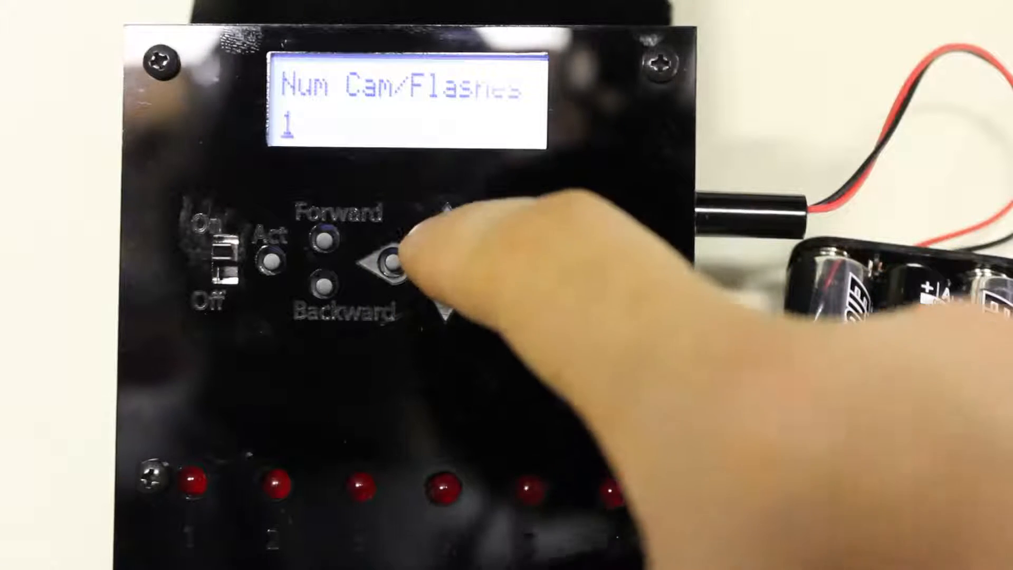
{"action": "left_click", "coordinate": [448, 238]}
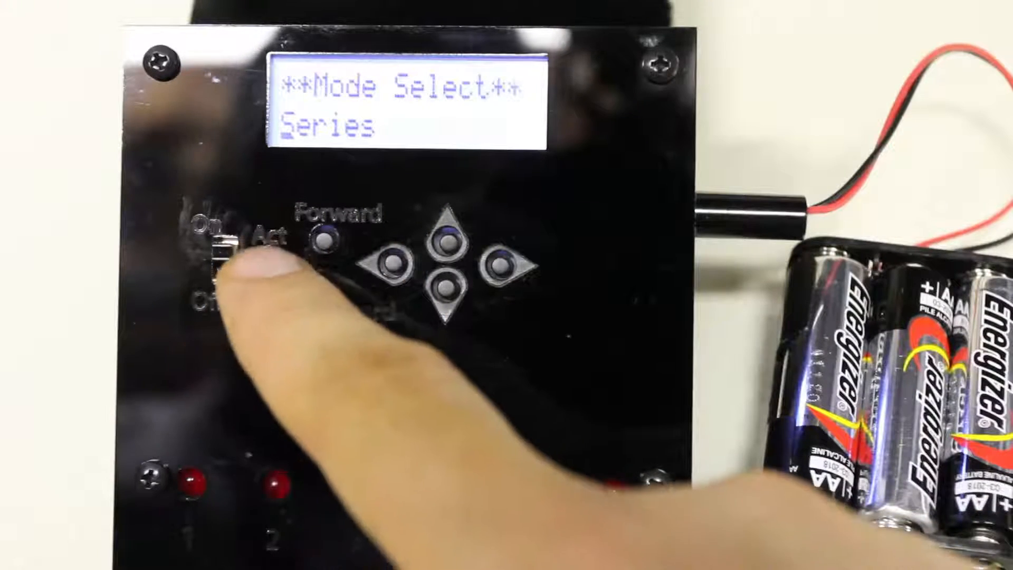
Step: Activate Series mode so the display reads 'Active - Series'
{"action": "left_click", "coordinate": [273, 248]}
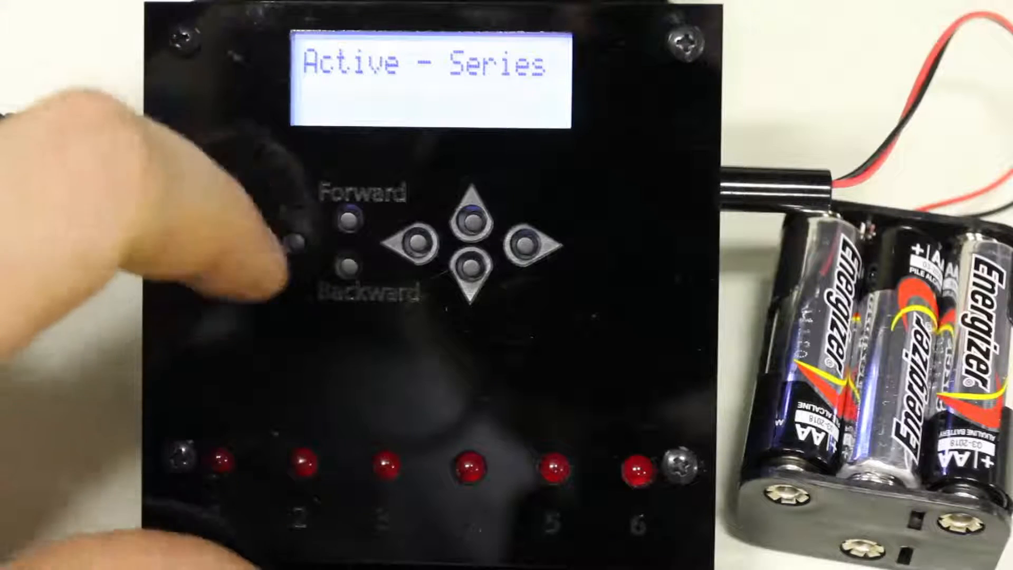
Step: Stop the series run and step through Delay 000.100.000, Duration and five flashes
{"action": "left_click", "coordinate": [523, 246]}
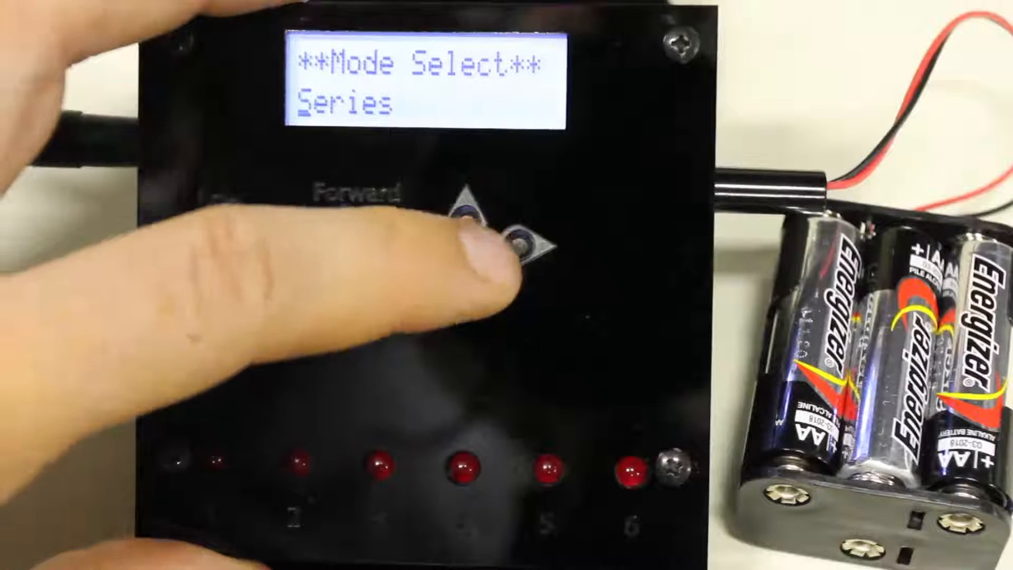
{"action": "left_click", "coordinate": [426, 240]}
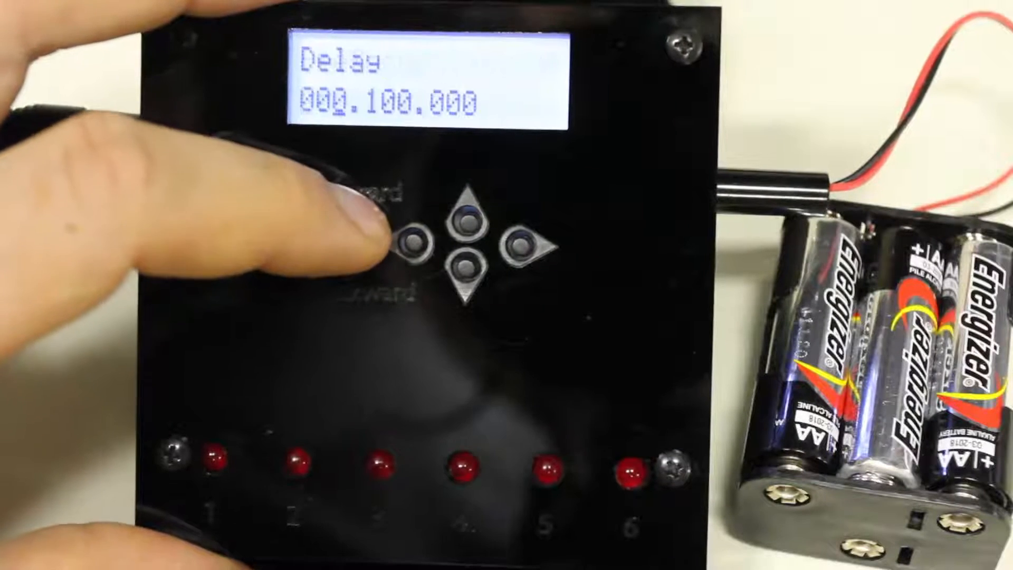
{"action": "left_click", "coordinate": [414, 242]}
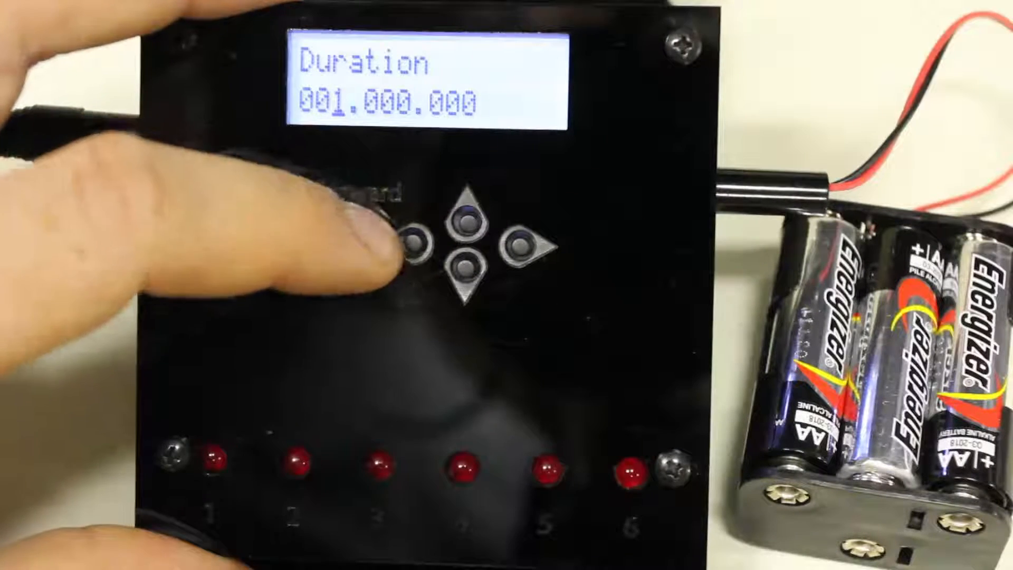
{"action": "left_click", "coordinate": [526, 249]}
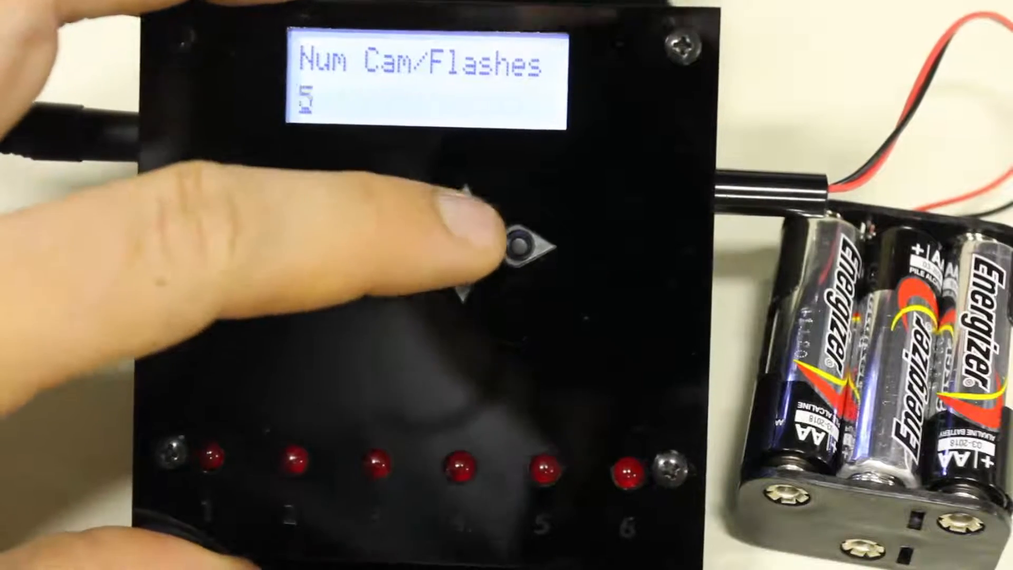
Step: Return to Duration and lower it to 000.000.000
{"action": "left_click", "coordinate": [465, 213]}
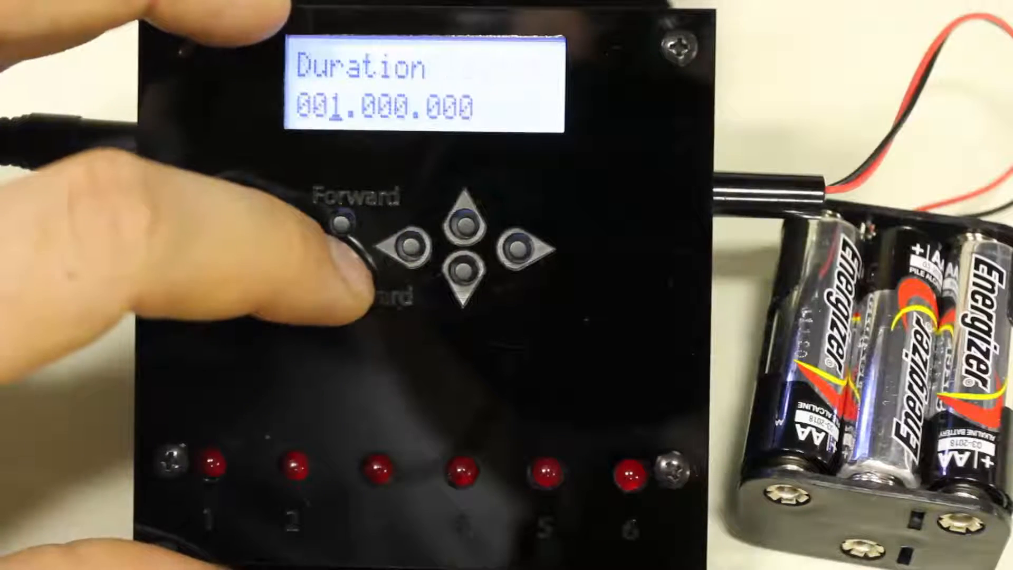
{"action": "left_click", "coordinate": [460, 270]}
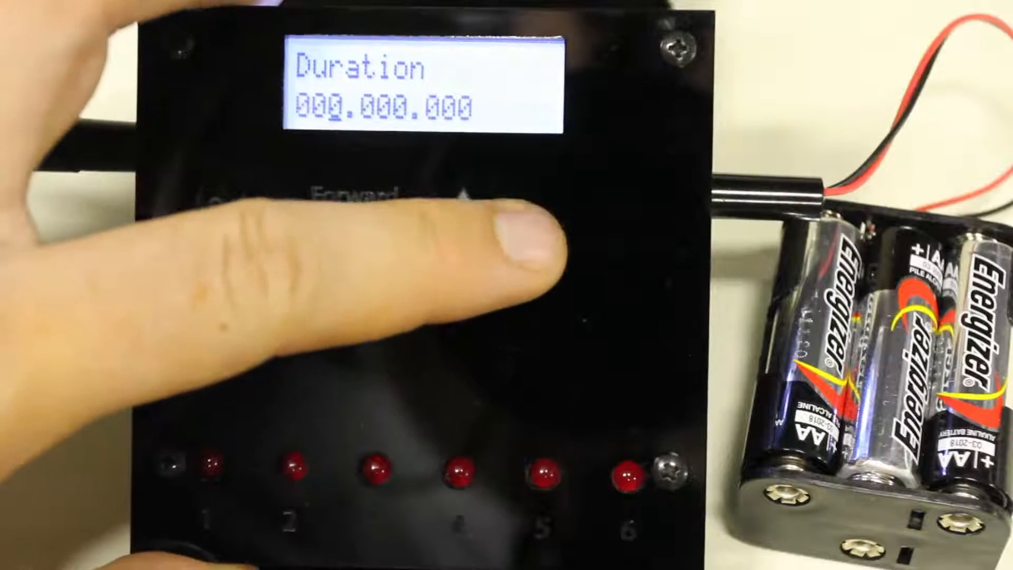
{"action": "left_click", "coordinate": [523, 252]}
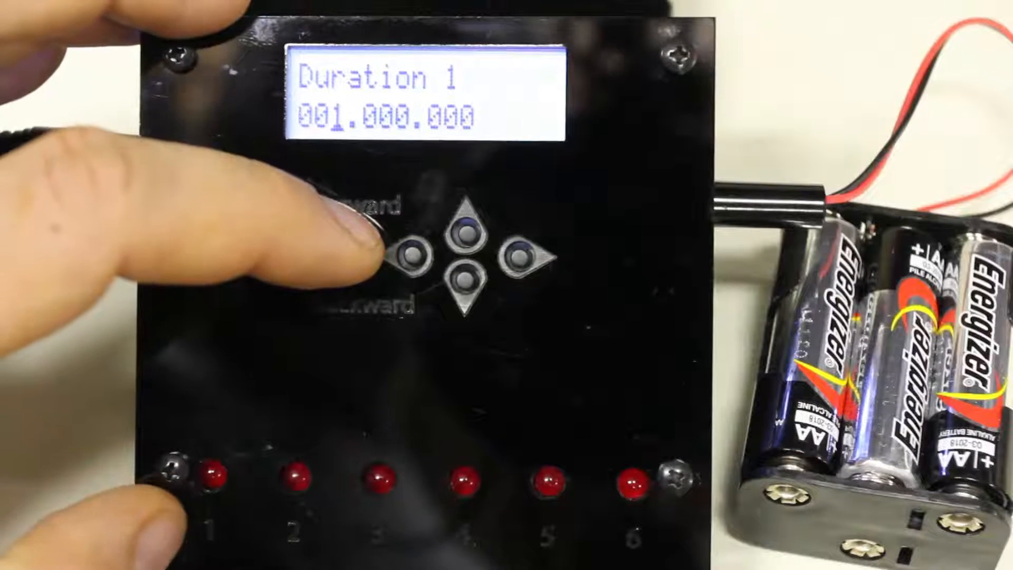
Step: Accept Duration 1 at 001.000.000, Delay 2 at 002.000.000, and Duration 2, reaching Delay 3
{"action": "left_click", "coordinate": [408, 253]}
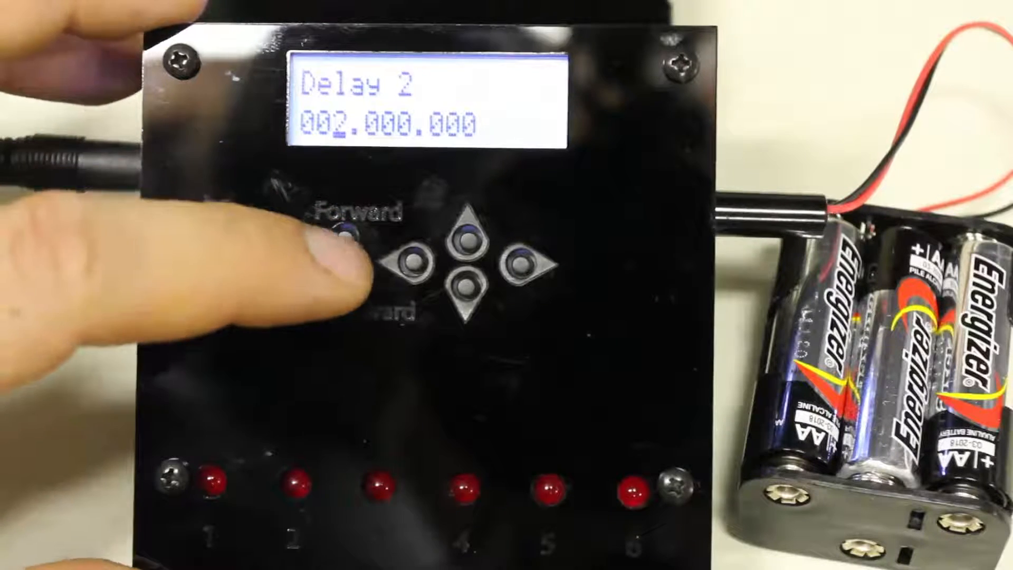
{"action": "left_click", "coordinate": [411, 259]}
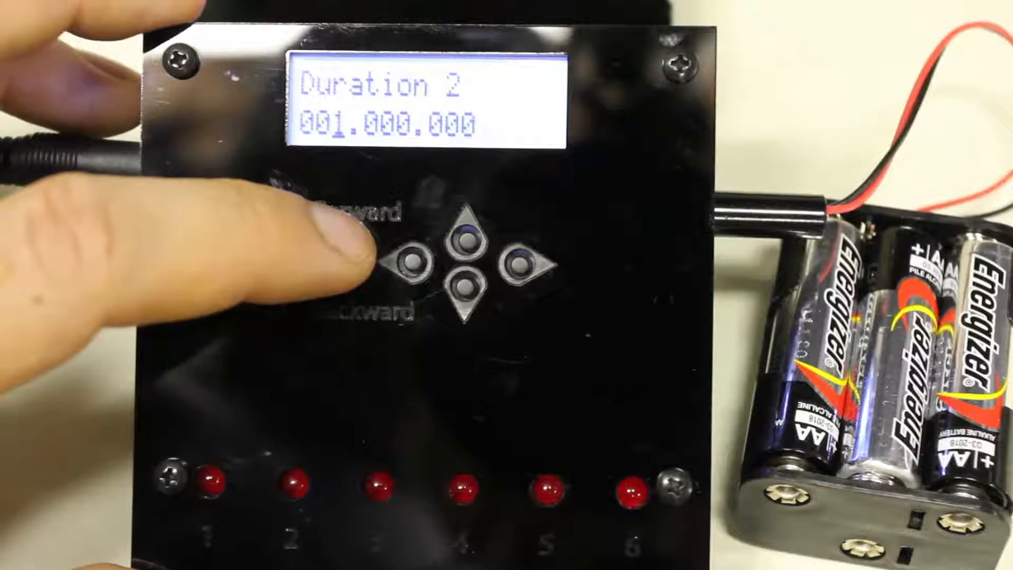
{"action": "left_click", "coordinate": [417, 262]}
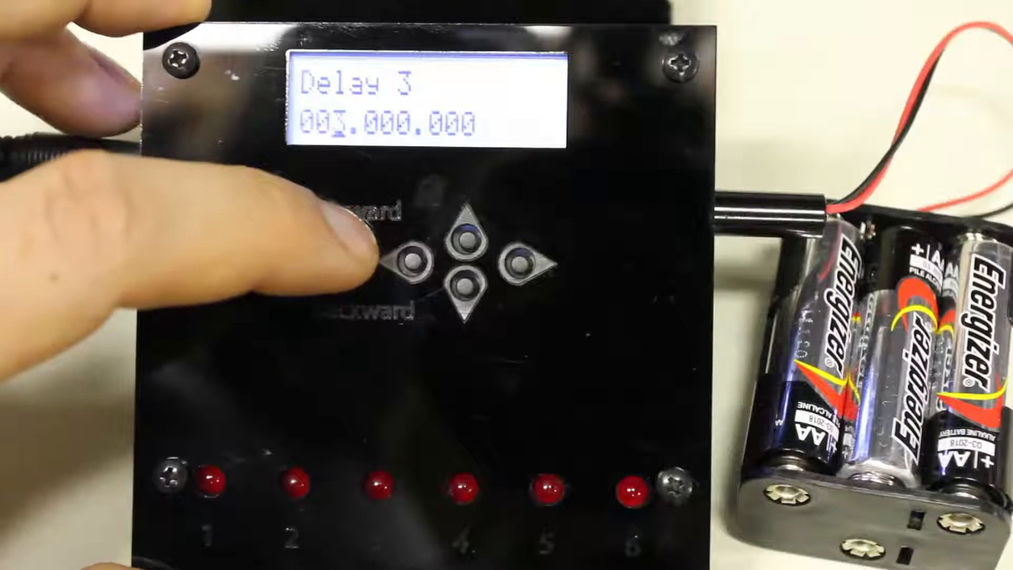